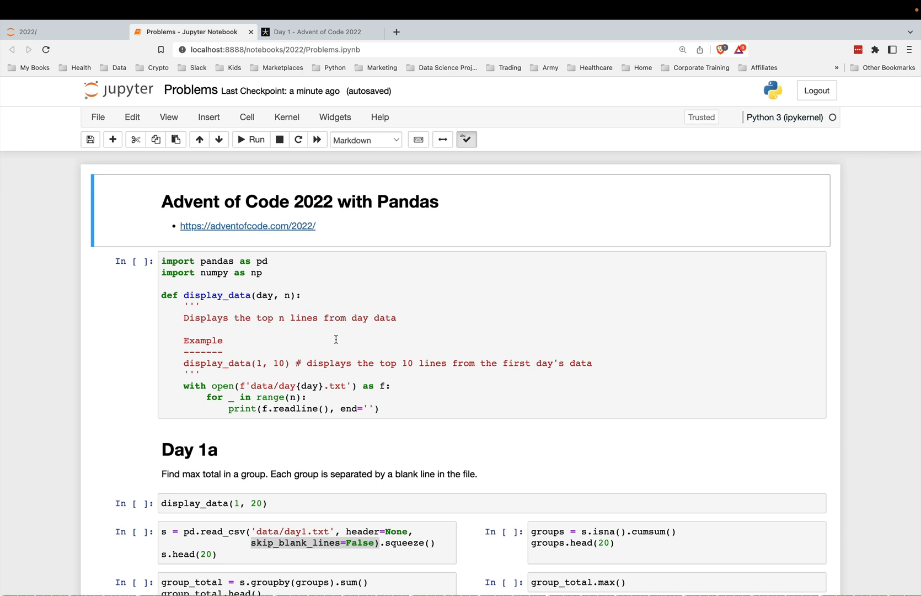
mouse_move(301, 164)
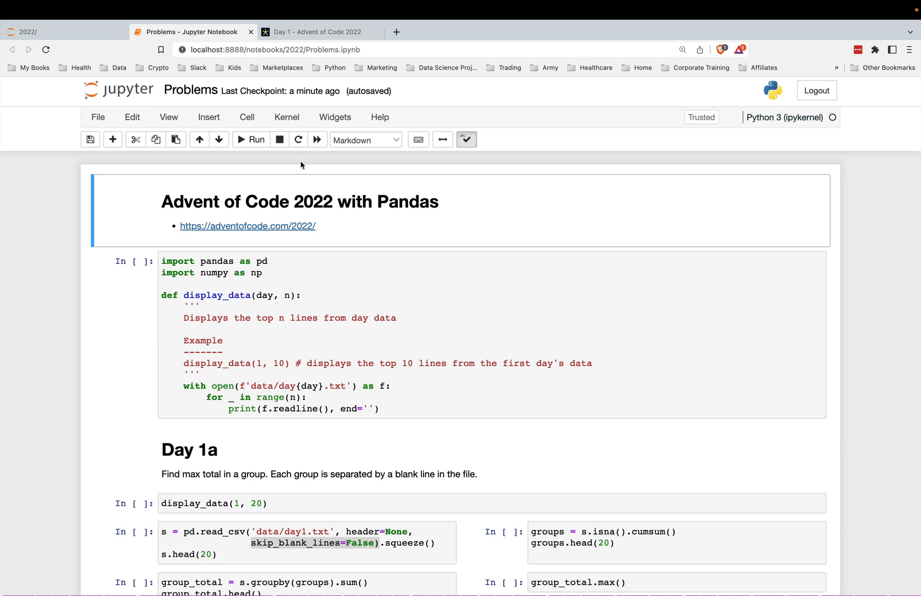
- Review the Day 1 puzzle description, flipping between the puzzle page and the Problems notebook
click(318, 32)
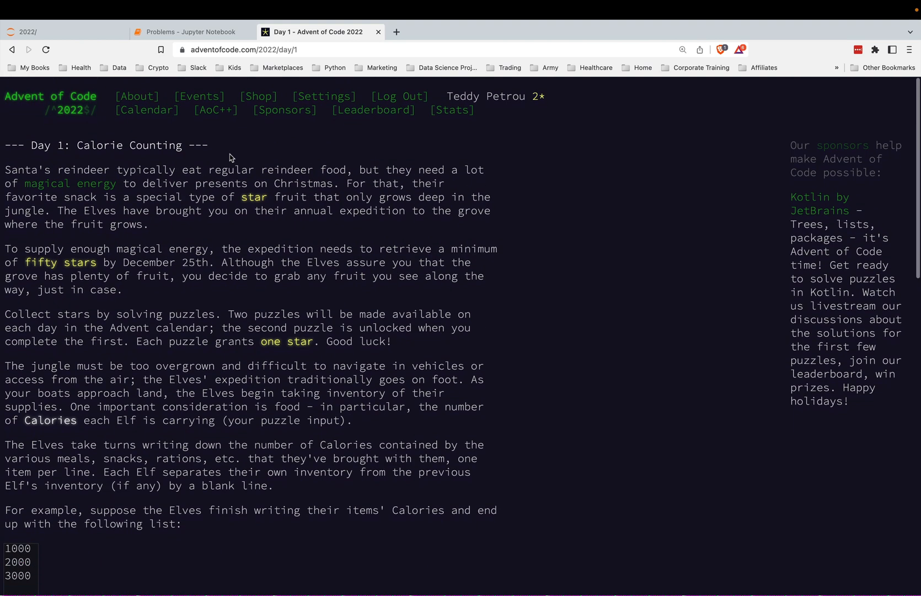
scroll(down, 3)
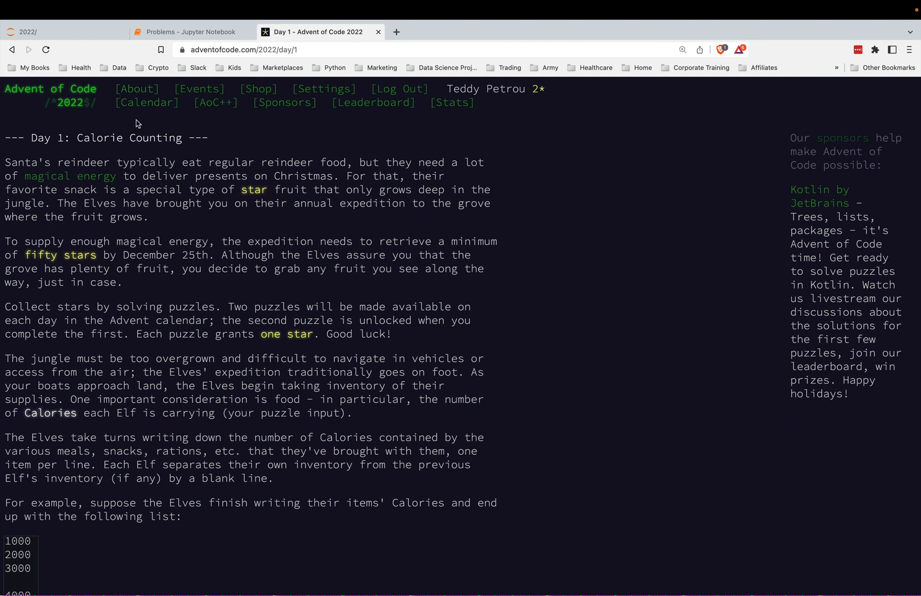
mouse_move(137, 88)
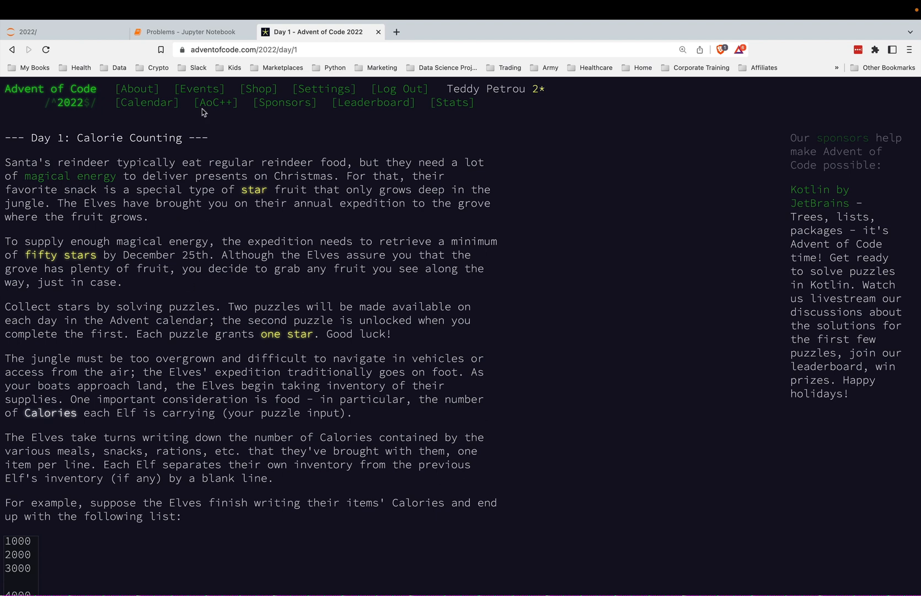
click(194, 32)
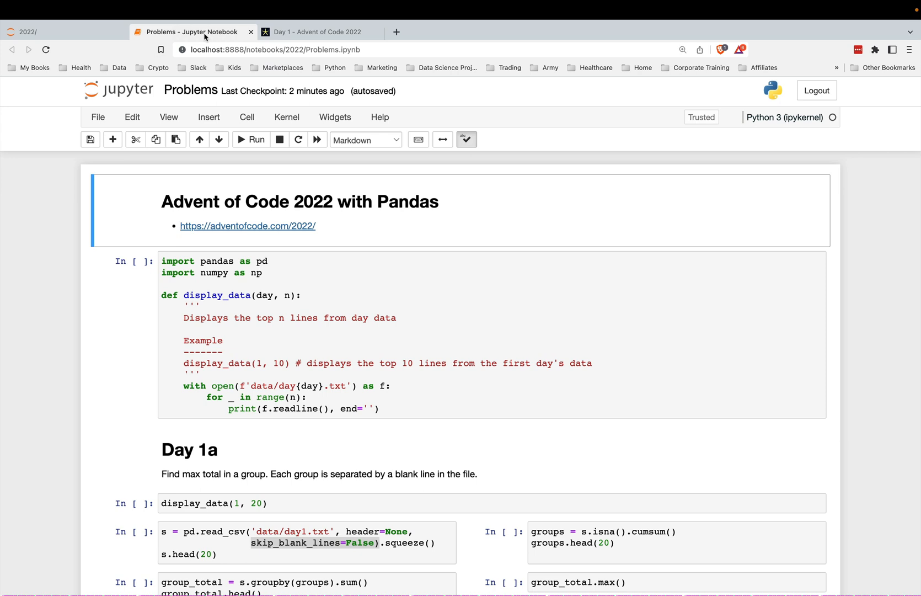
click(315, 31)
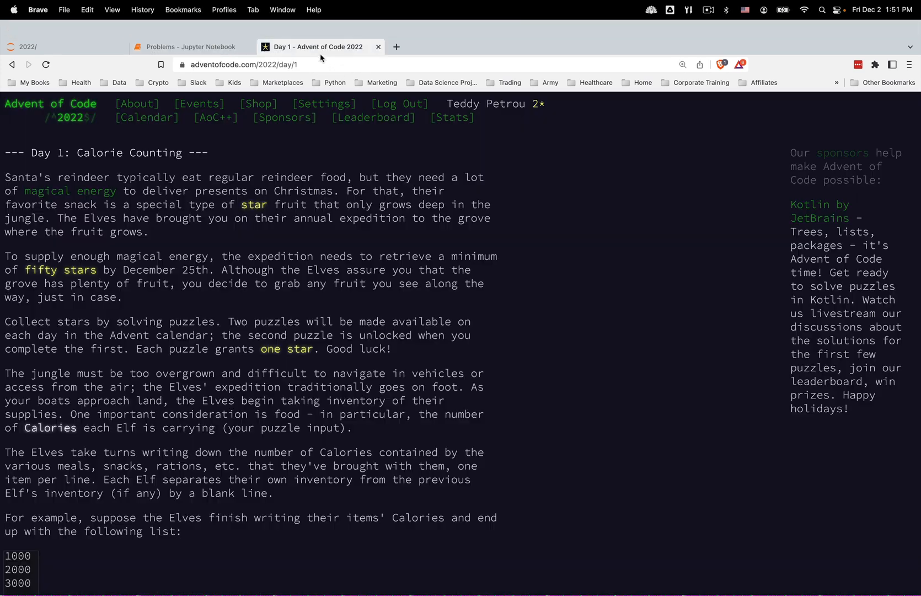
click(188, 48)
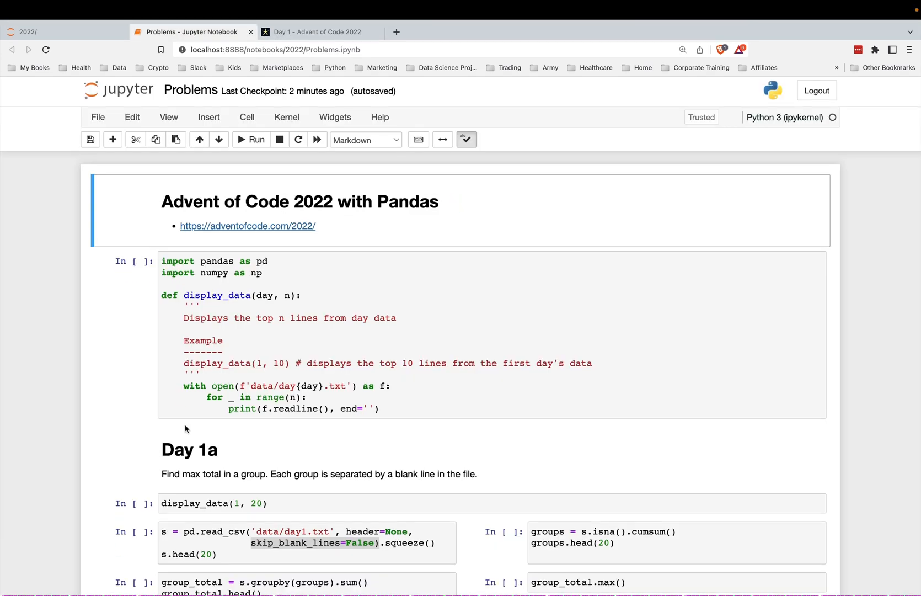
mouse_move(198, 472)
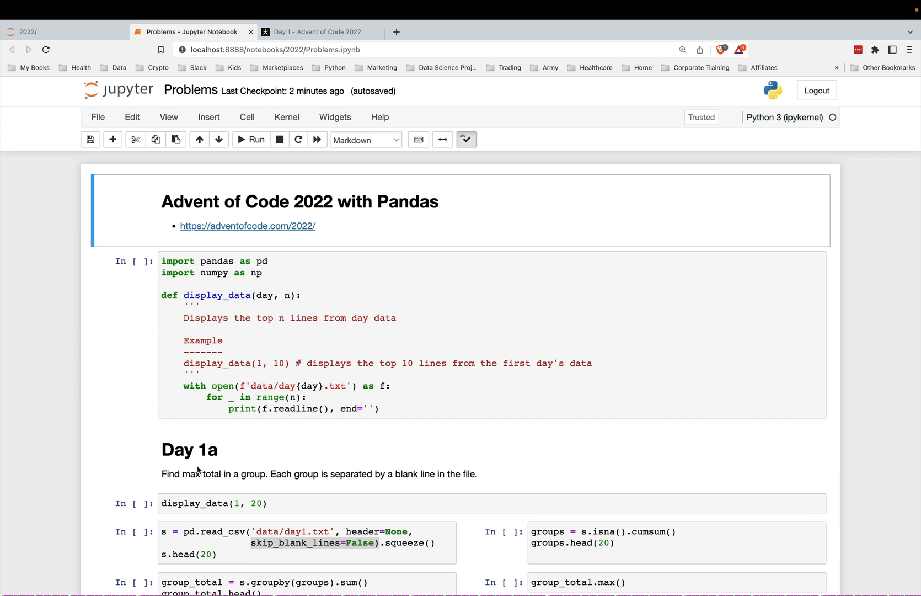
click(318, 32)
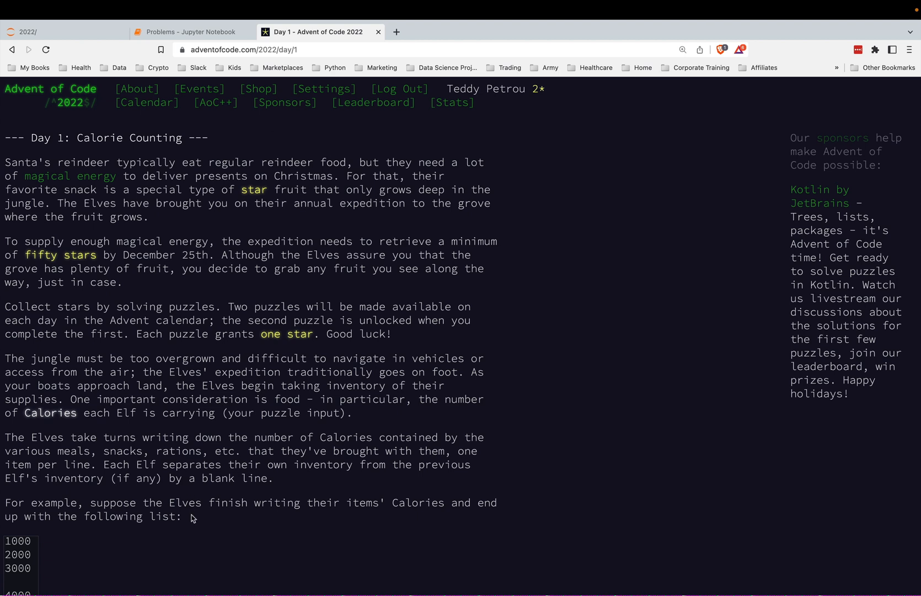
mouse_move(232, 58)
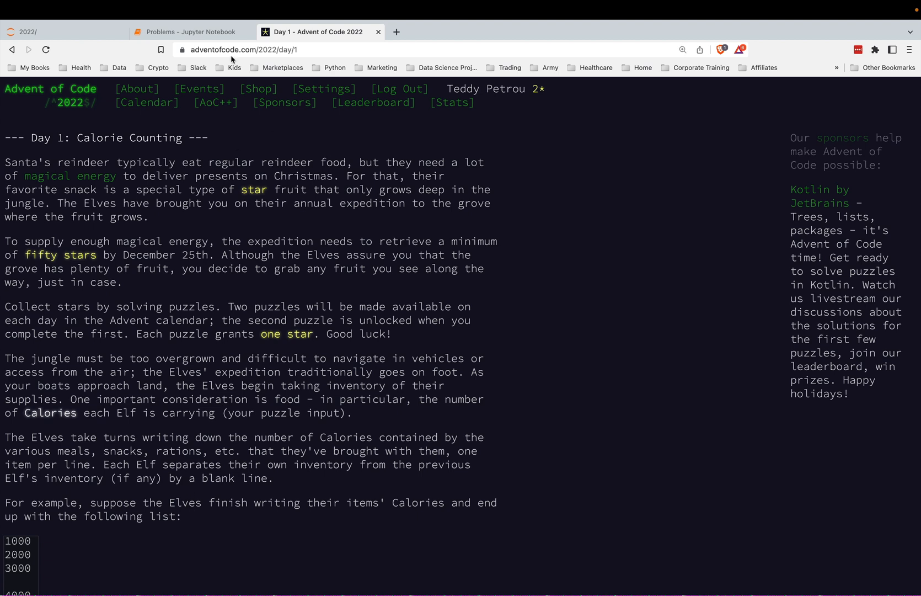
click(195, 32)
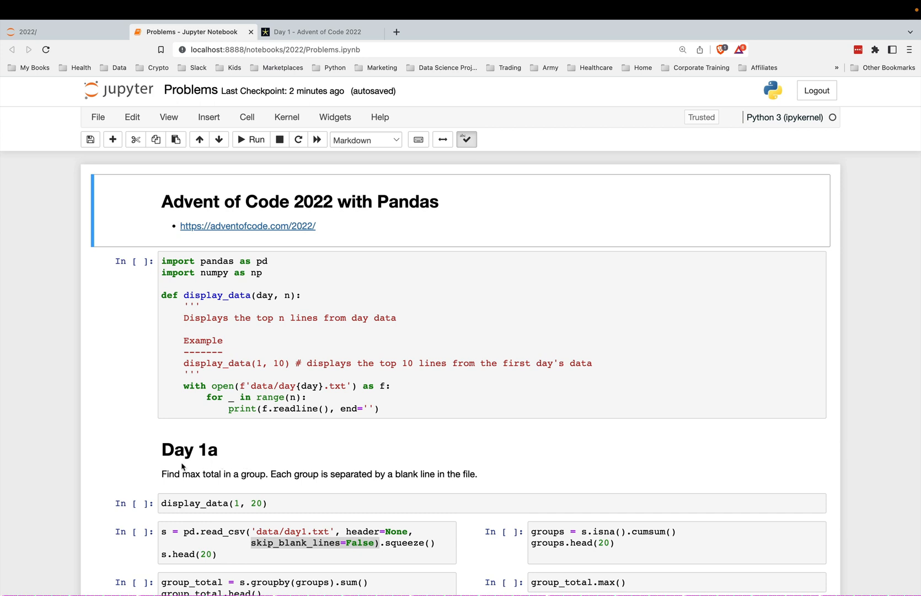
- Run the helper function cell and display_data(1, 20) to print the first 20 calorie lines
drag(161, 475, 477, 474)
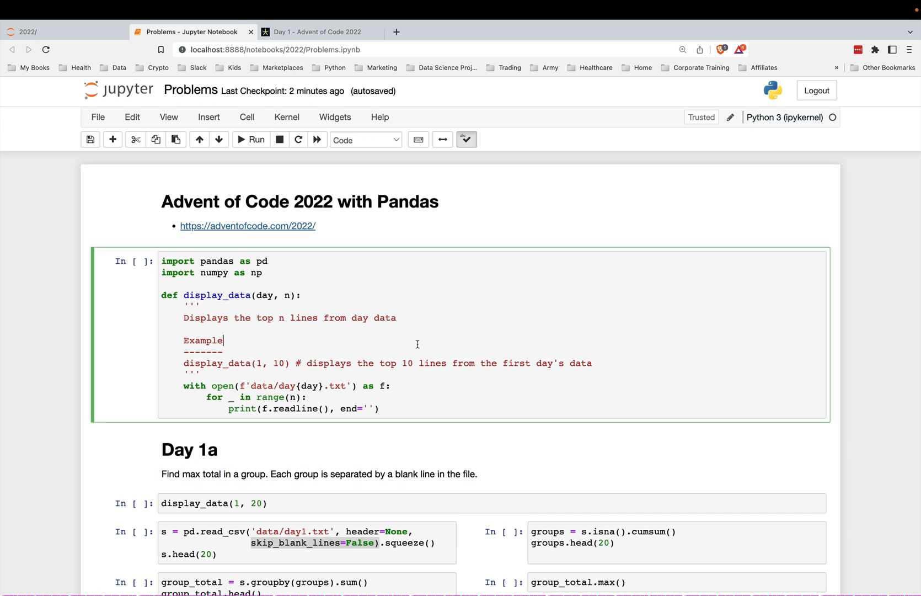
click(316, 32)
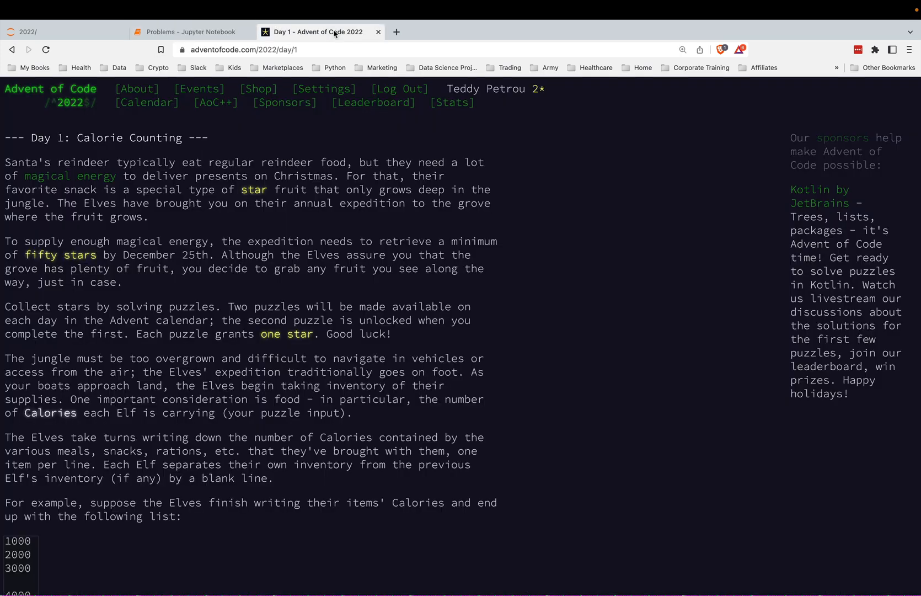
click(193, 32)
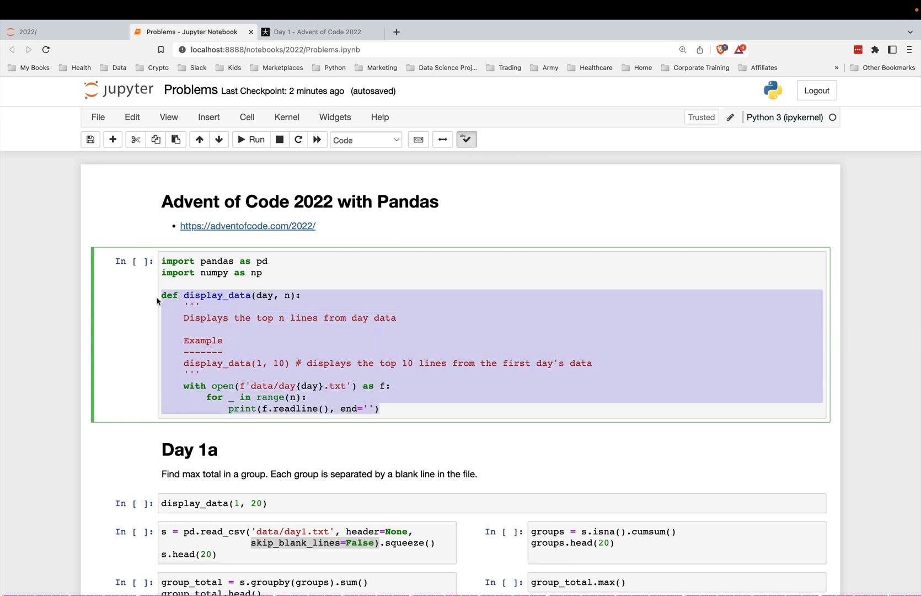
click(312, 318)
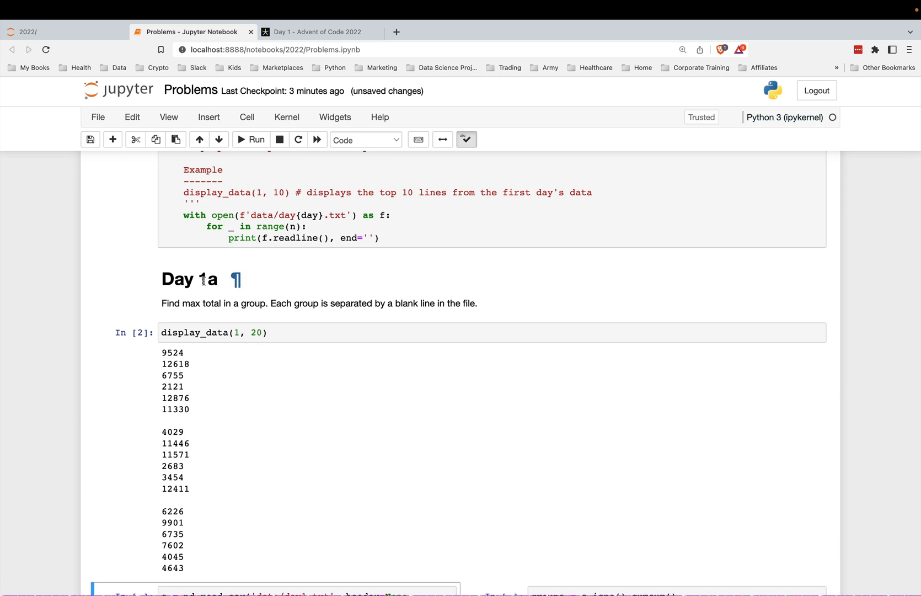
mouse_move(219, 317)
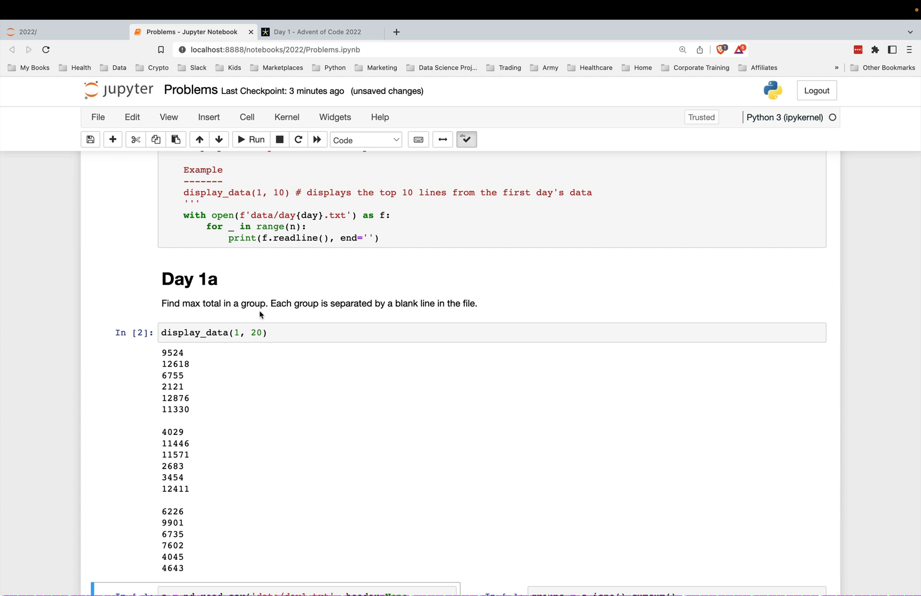
mouse_move(174, 422)
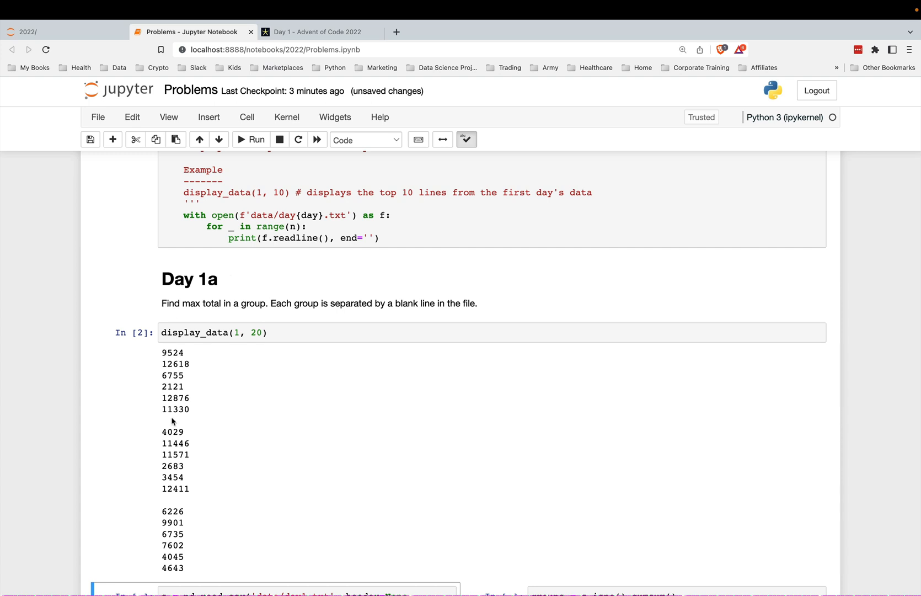
mouse_move(172, 492)
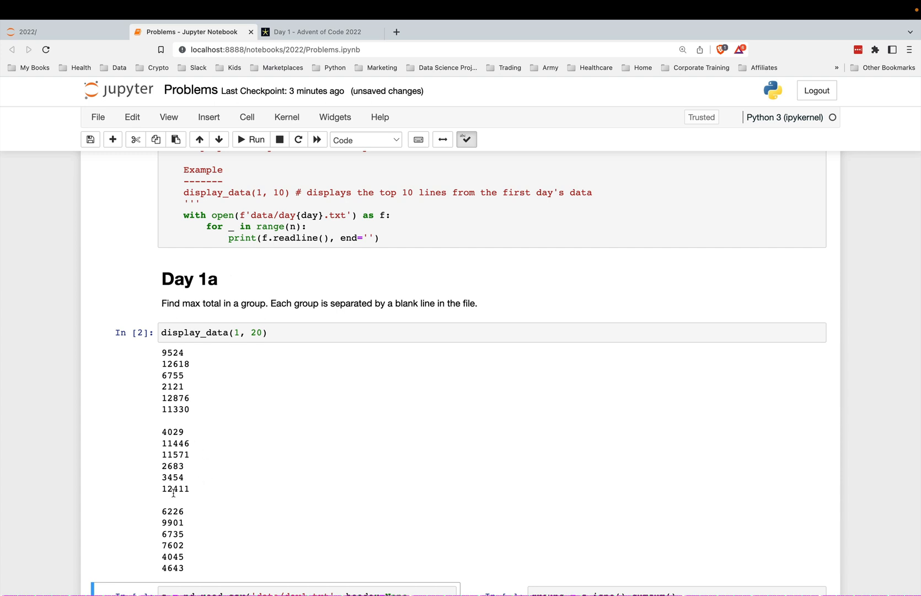
drag(163, 352, 190, 410)
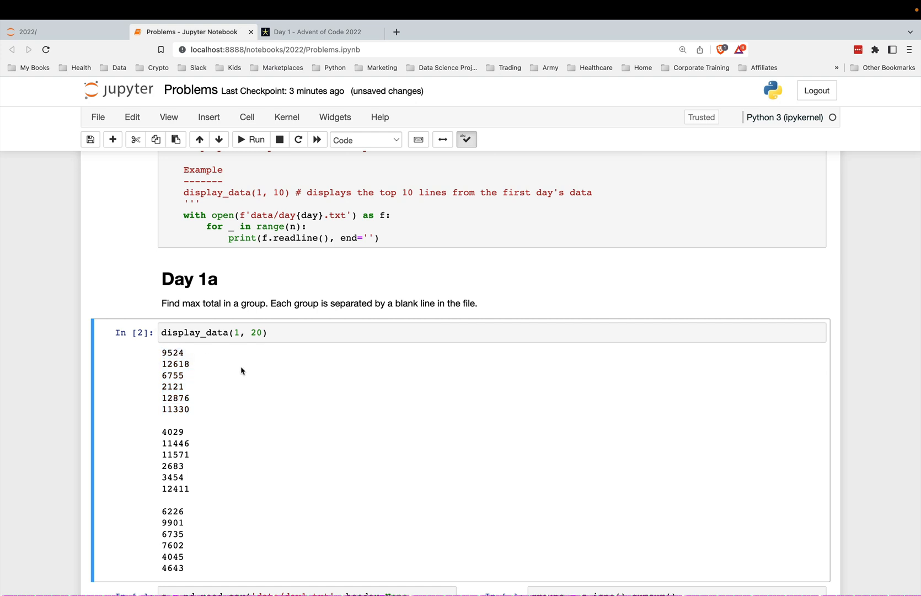
- Run the read_csv cell with skip_blank_lines=False so blank lines load as NaN in s
scroll(down, 3)
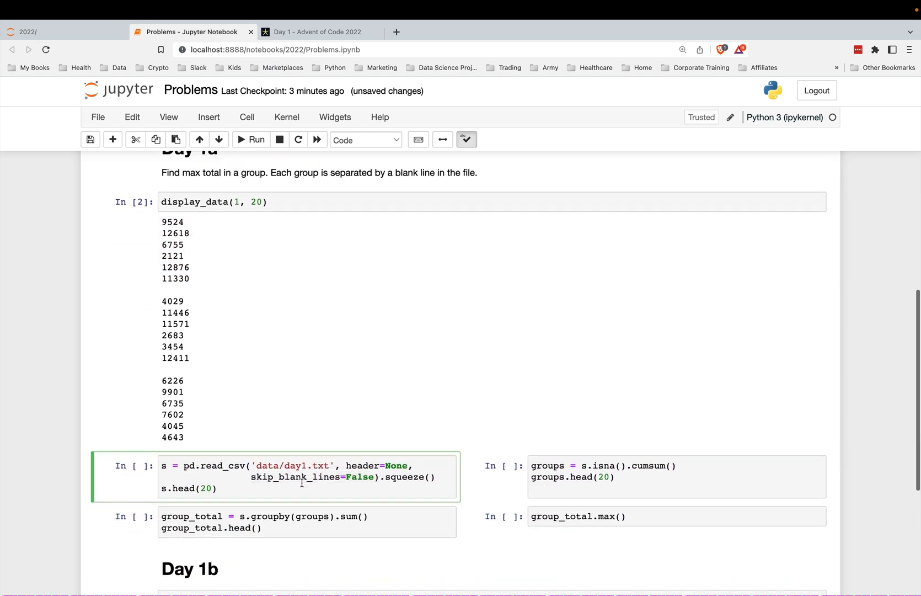
scroll(down, 3)
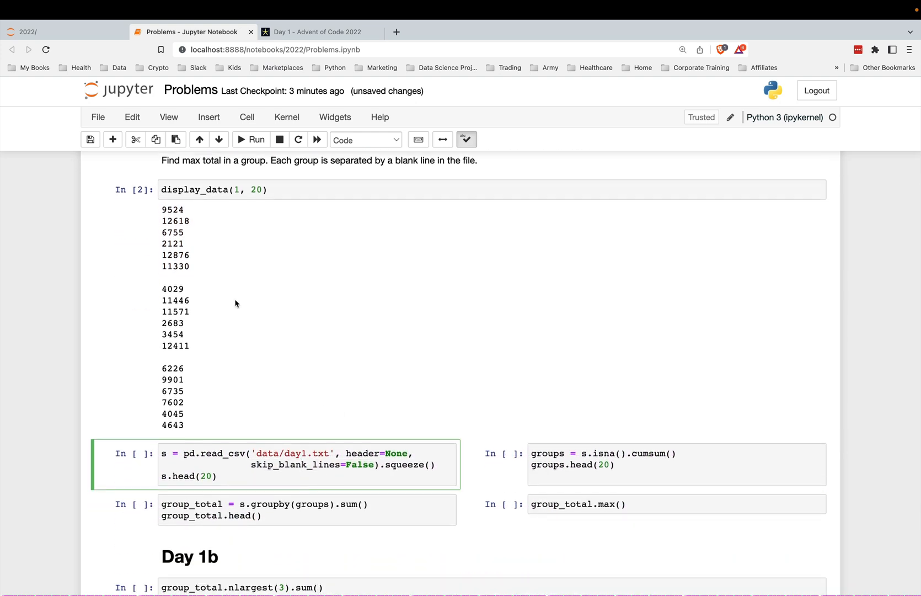
double_click(378, 453)
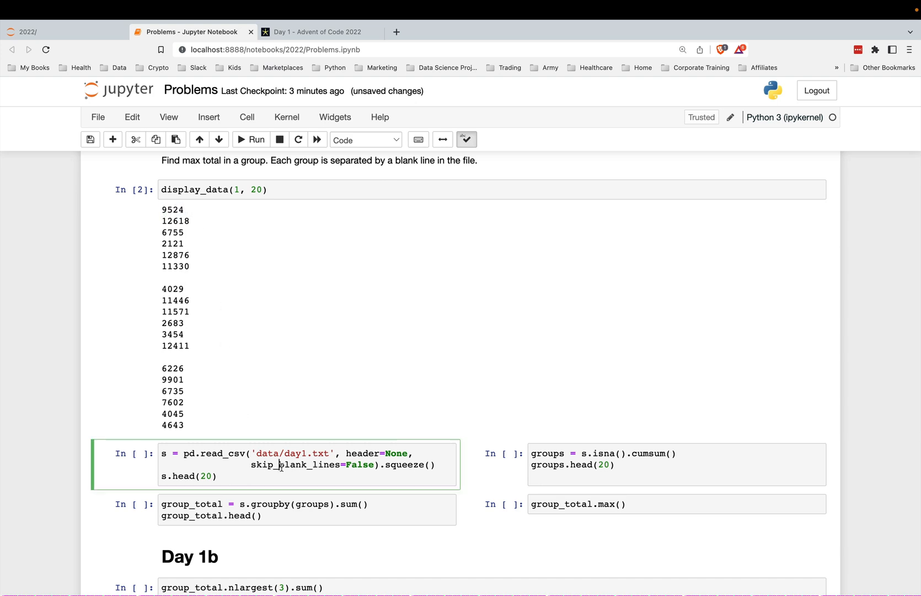
double_click(276, 464)
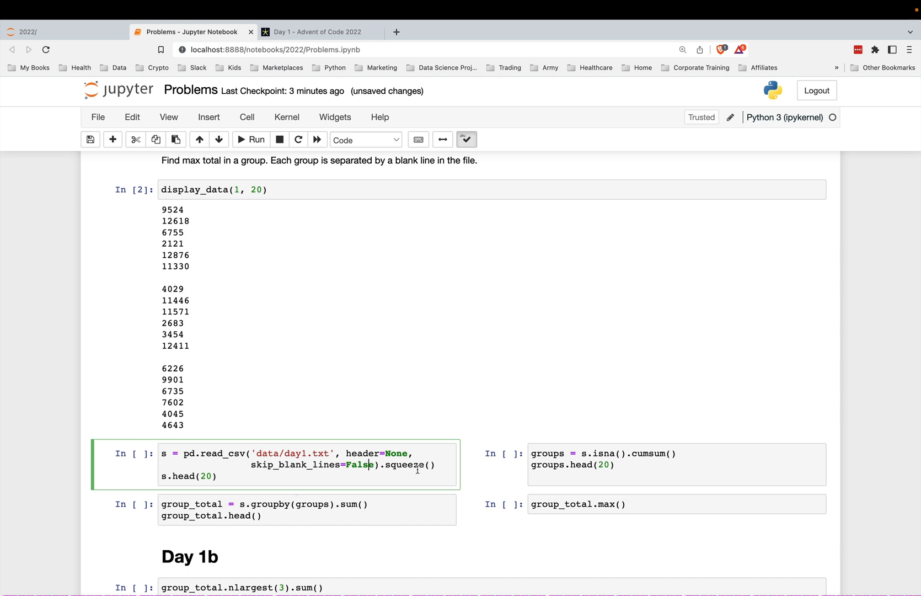
double_click(408, 464)
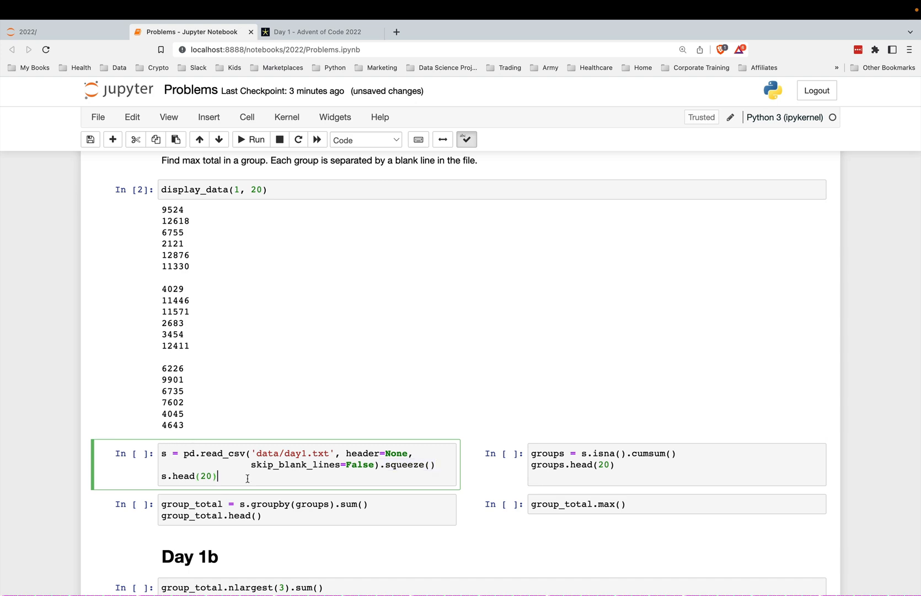
click(250, 139)
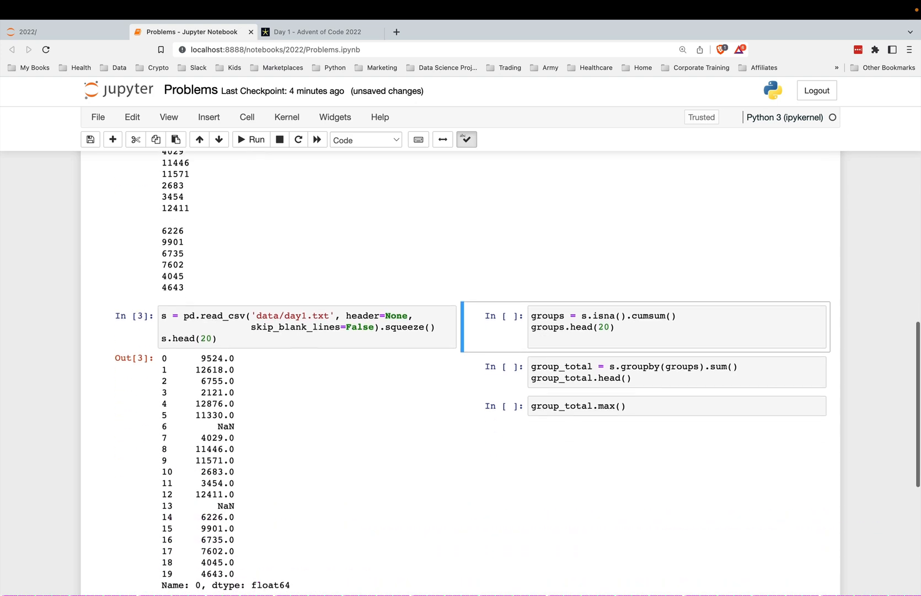
- Add and run a cell s.isna().head(20) checking s for missing values
scroll(down, 3)
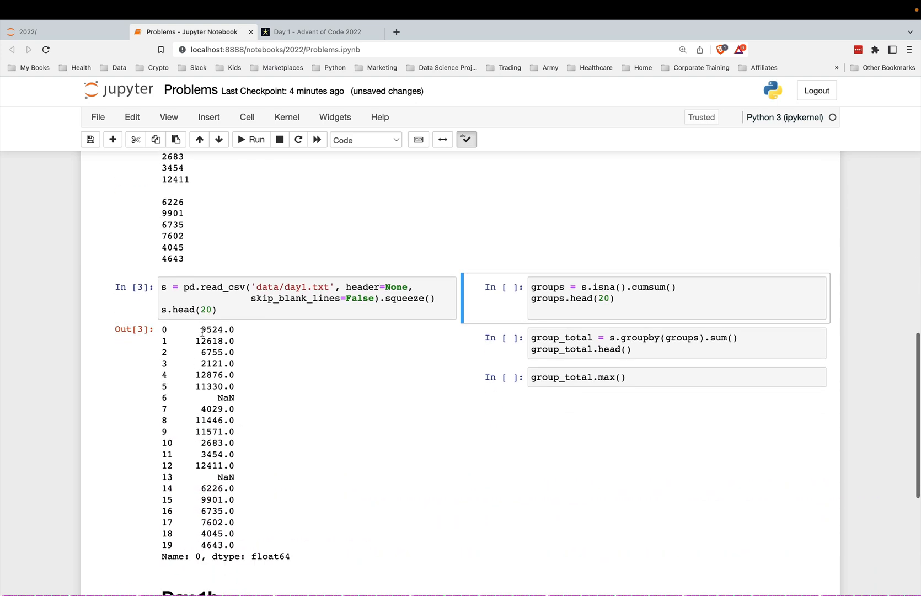
drag(202, 329, 235, 545)
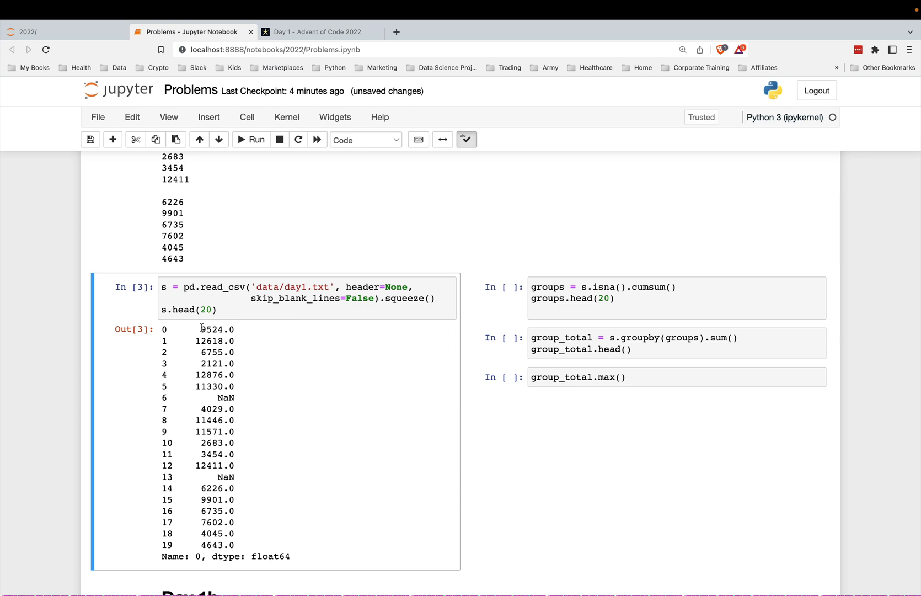
drag(199, 329, 234, 386)
text(s.isna().head(20))
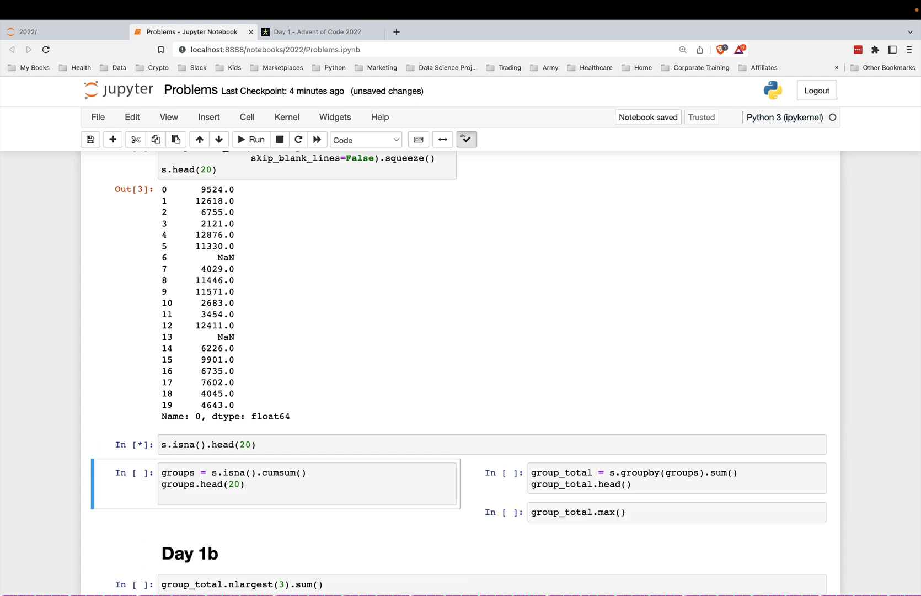
- Extend the check to s.isna().cumsum().head(20) and run it, inspecting the running total
click(250, 139)
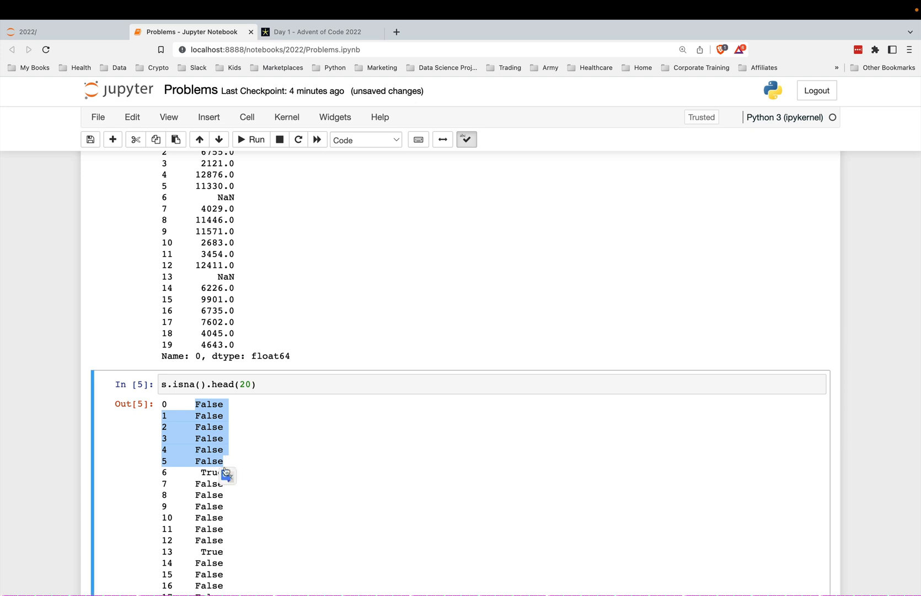
scroll(down, 3)
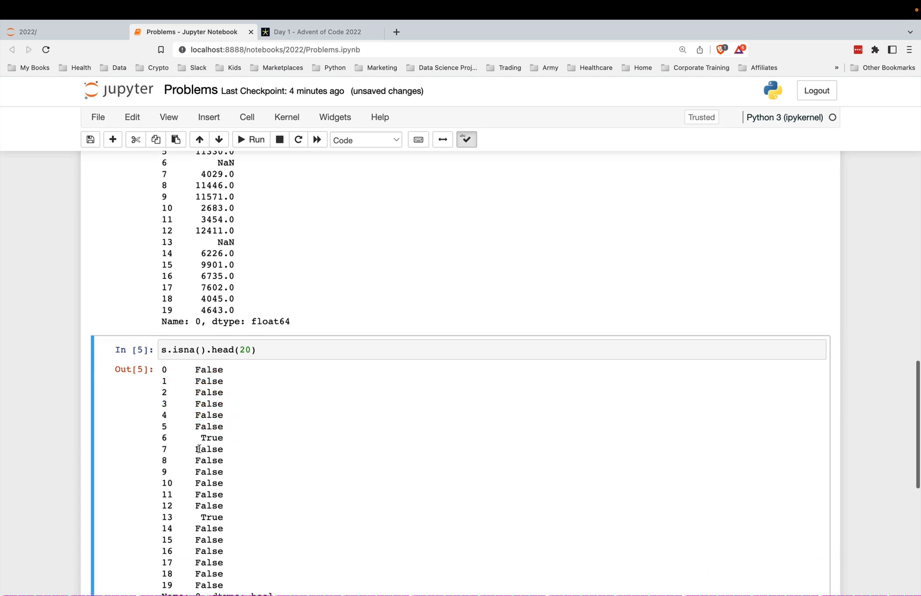
drag(202, 449, 222, 494)
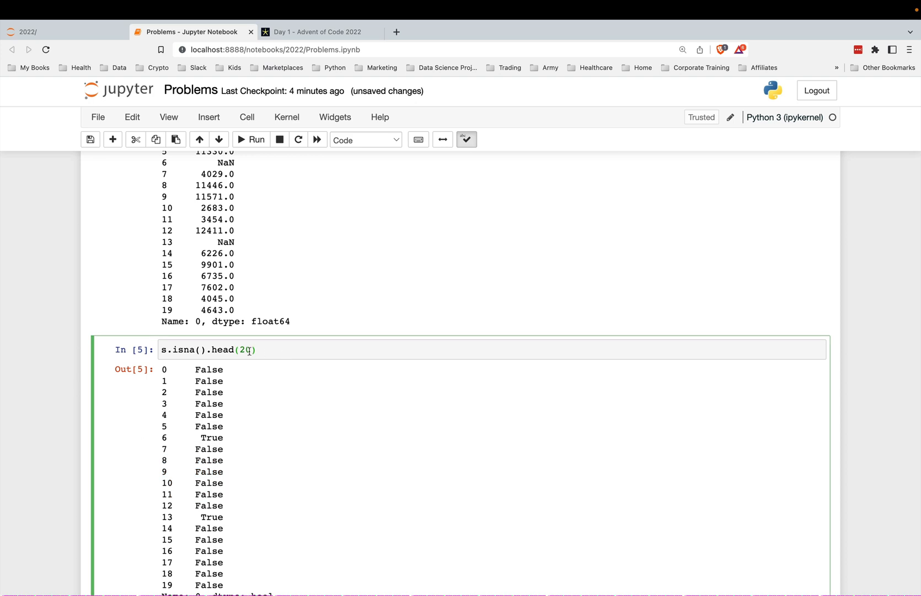
text(cumsum)
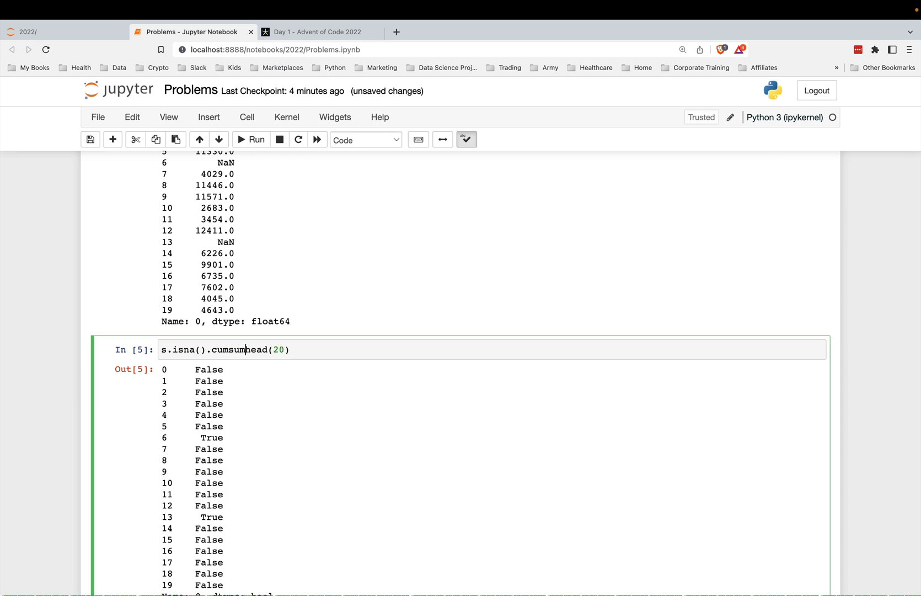
text(().)
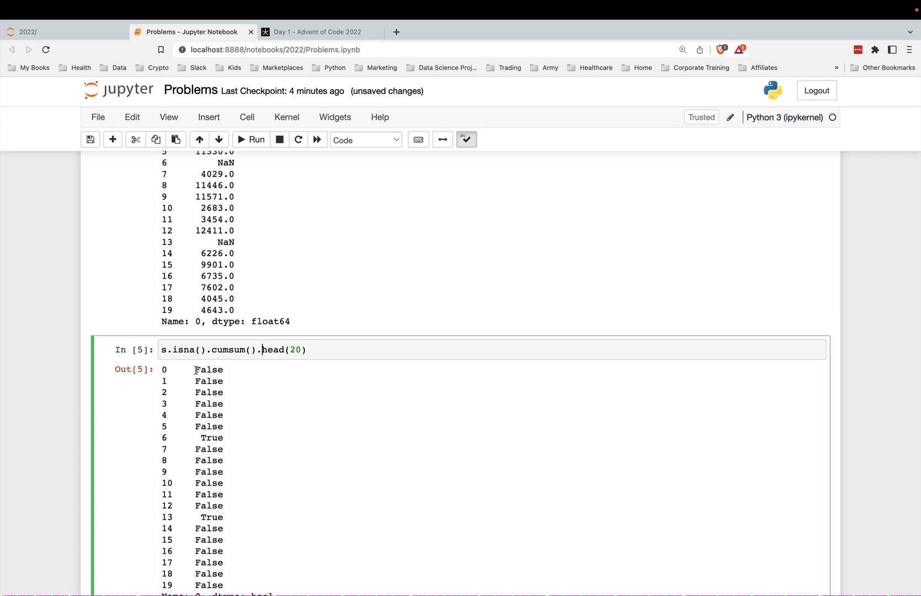
drag(194, 369, 223, 427)
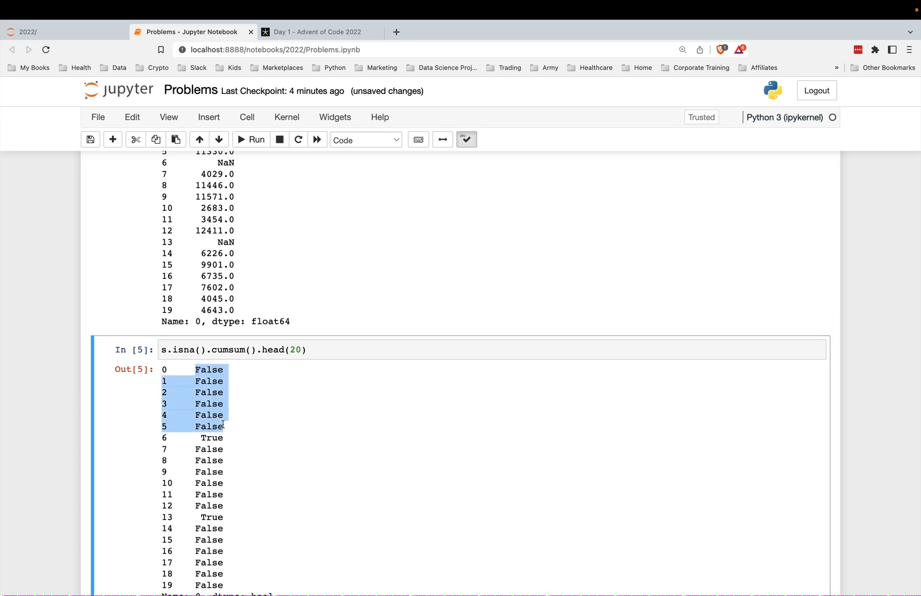
- Run the groups = s.isna().cumsum() cell, labelling entries with group numbers 0, 1, 2
click(213, 349)
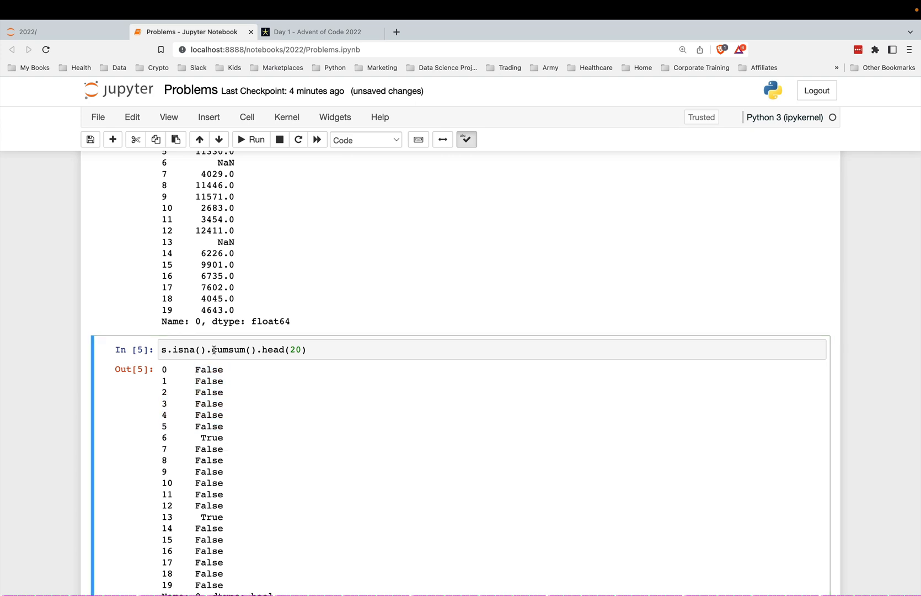
click(263, 350)
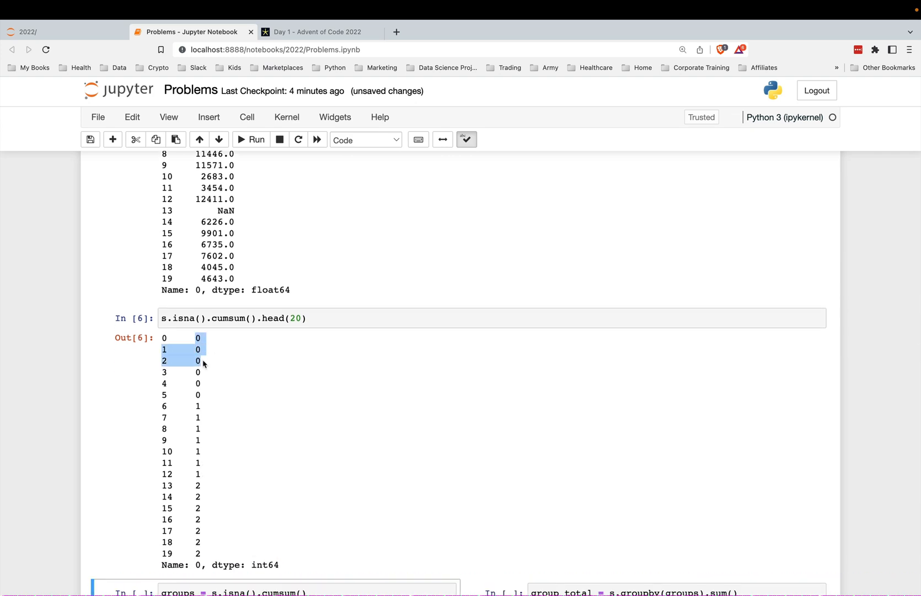
drag(197, 359, 200, 496)
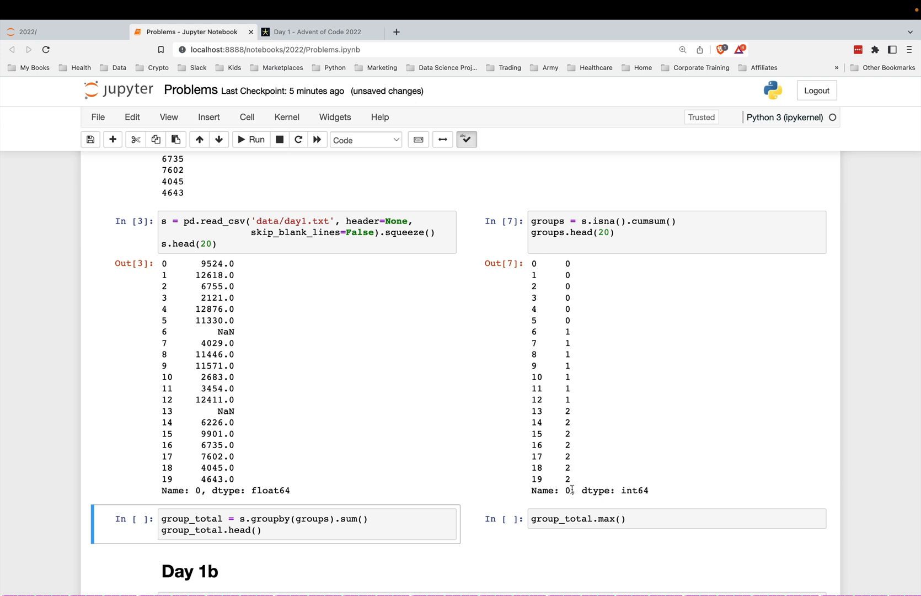
mouse_move(591, 294)
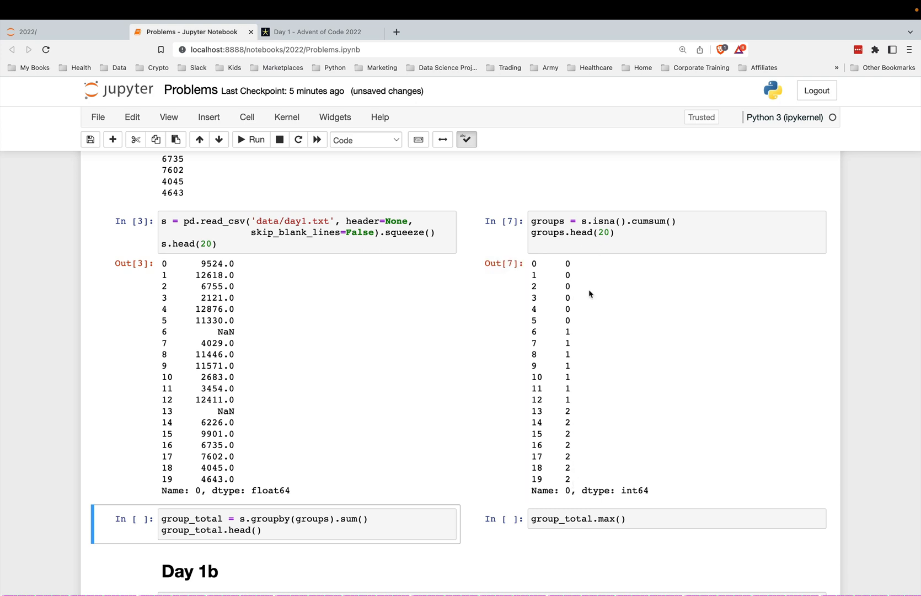
- Run group_total = s.groupby(groups).sum(), showing totals 55224.0 and 45594.0 in the head
double_click(270, 518)
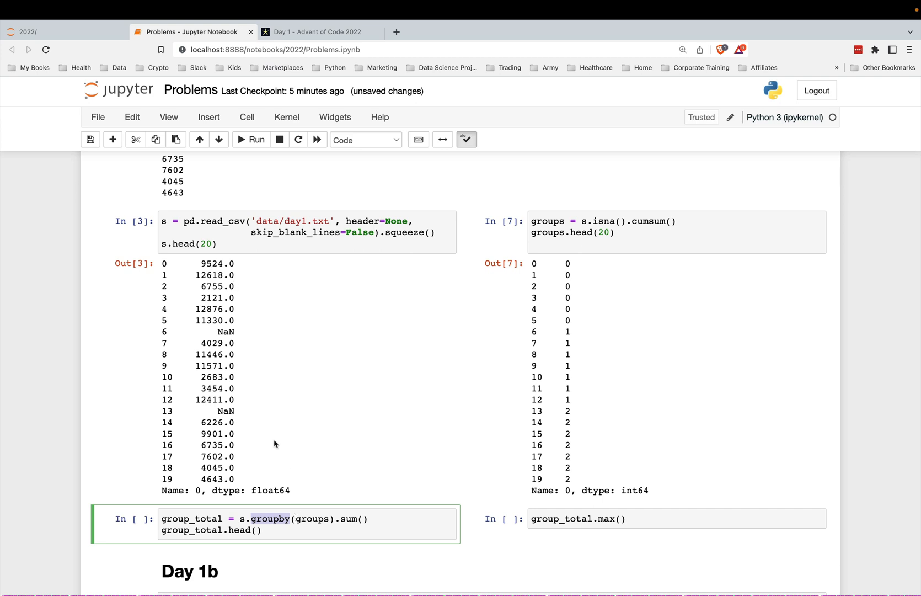
mouse_move(560, 307)
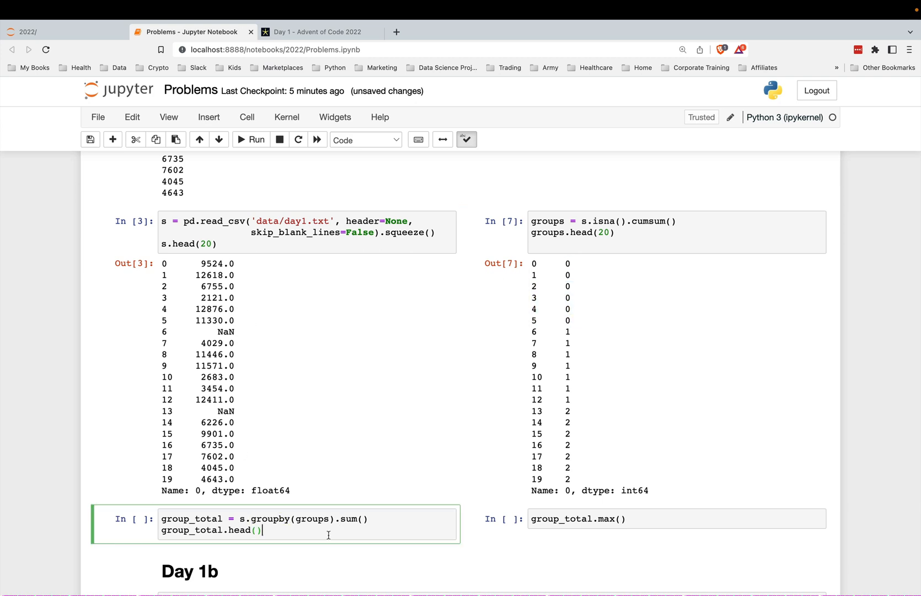
click(251, 140)
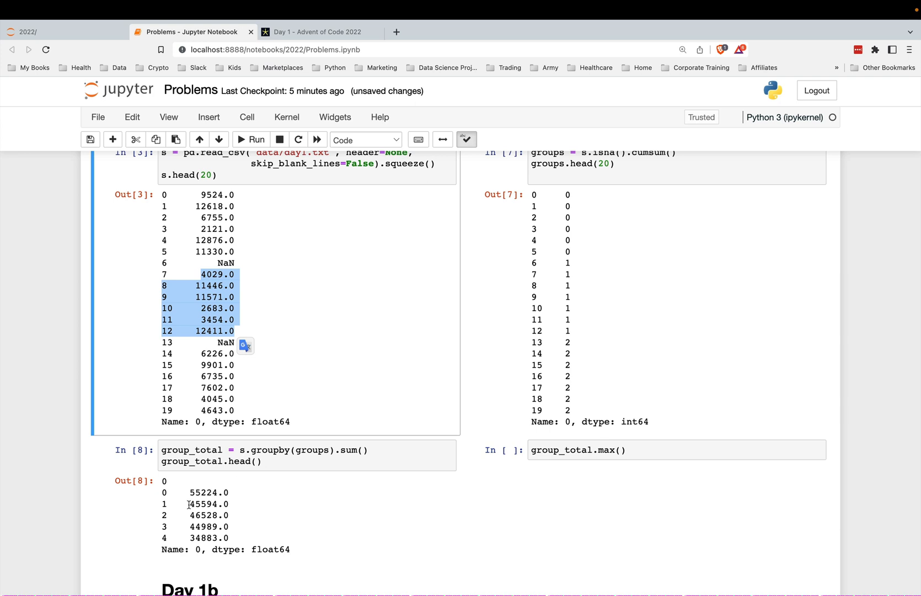
double_click(204, 503)
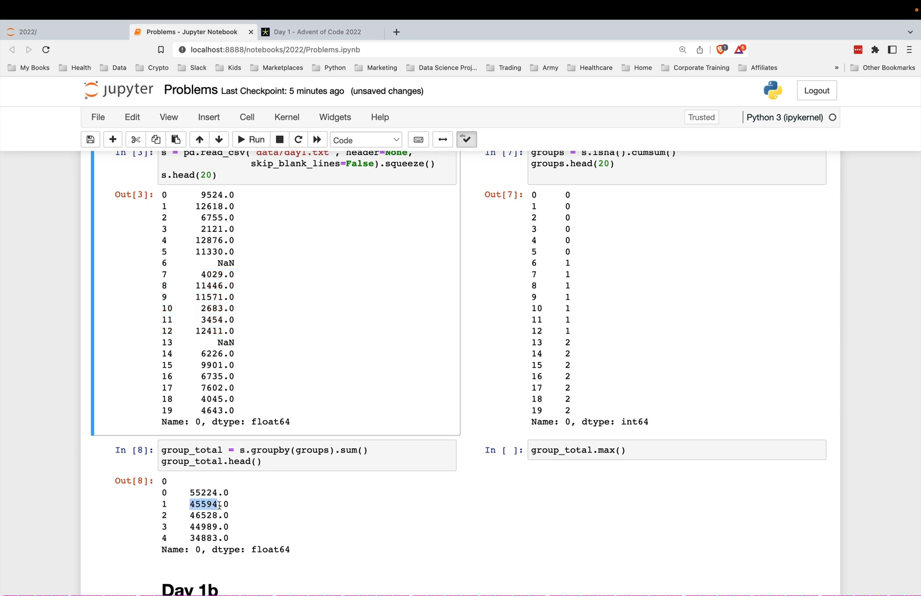
click(221, 504)
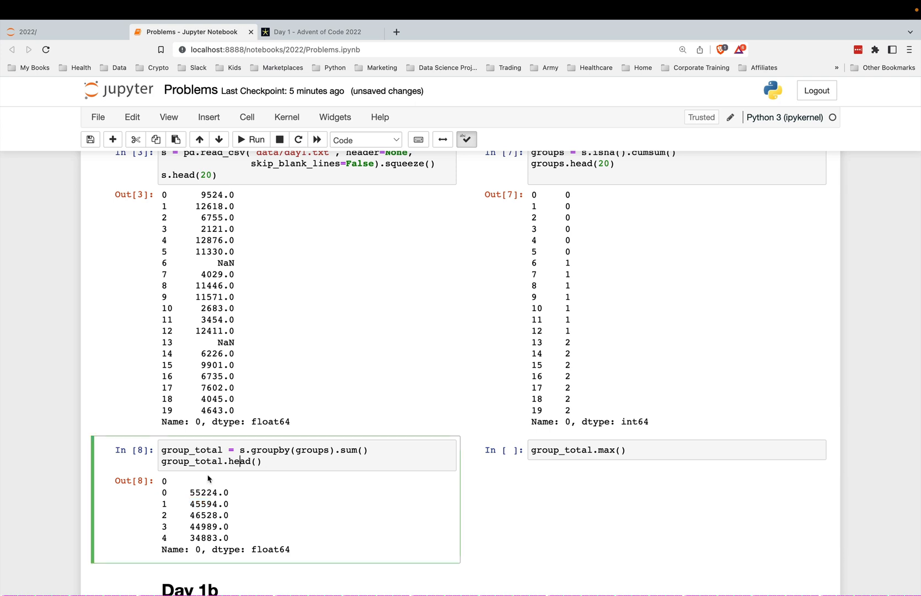
- Compute group_total.max() = 73211.0 and the Day 1b top-three sum nlargest(3).sum() = 213958.0
scroll(down, 3)
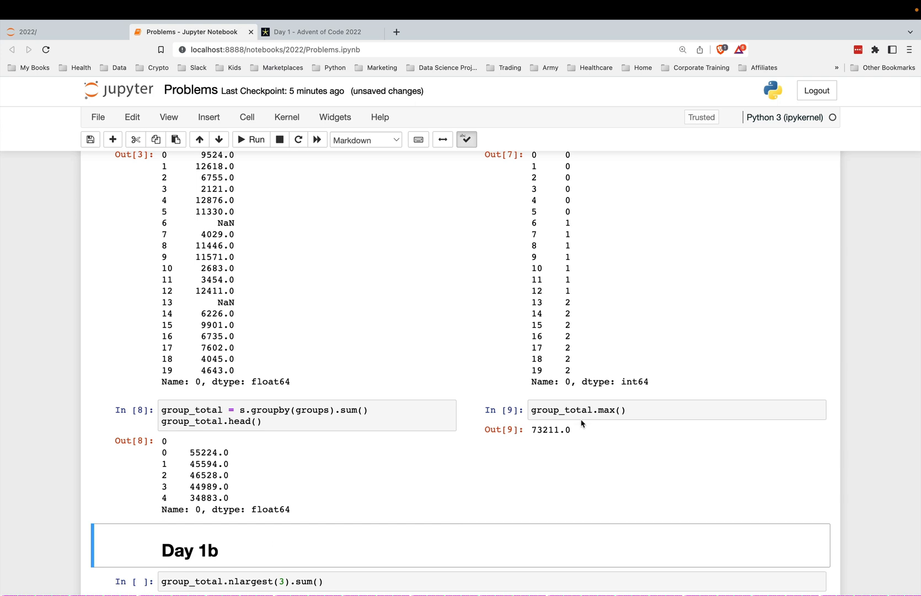
double_click(547, 430)
text(#)
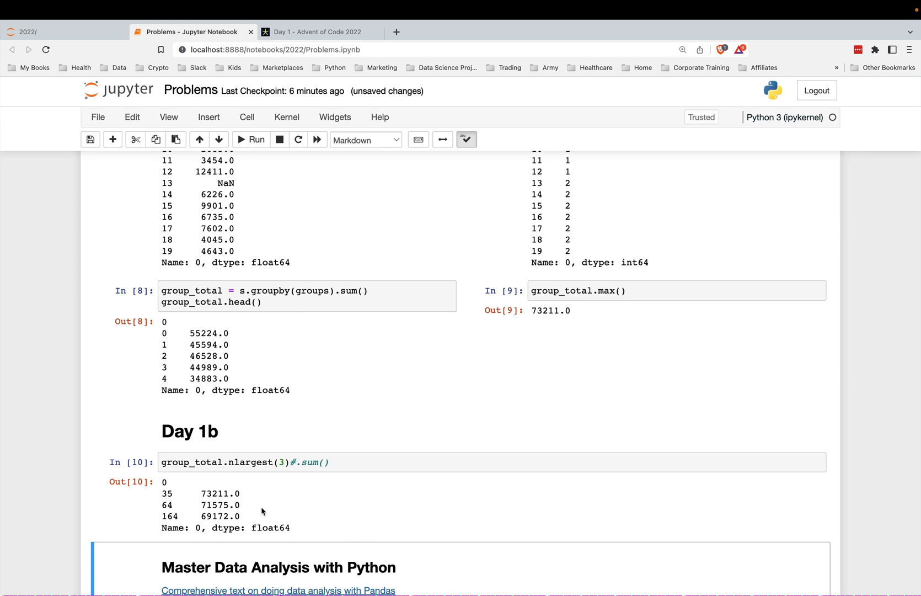
click(320, 426)
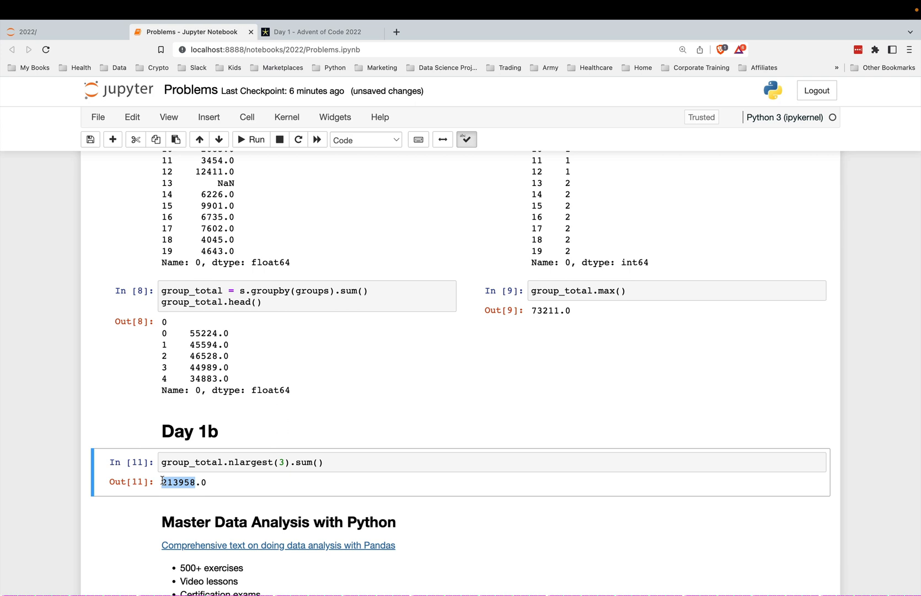
scroll(down, 3)
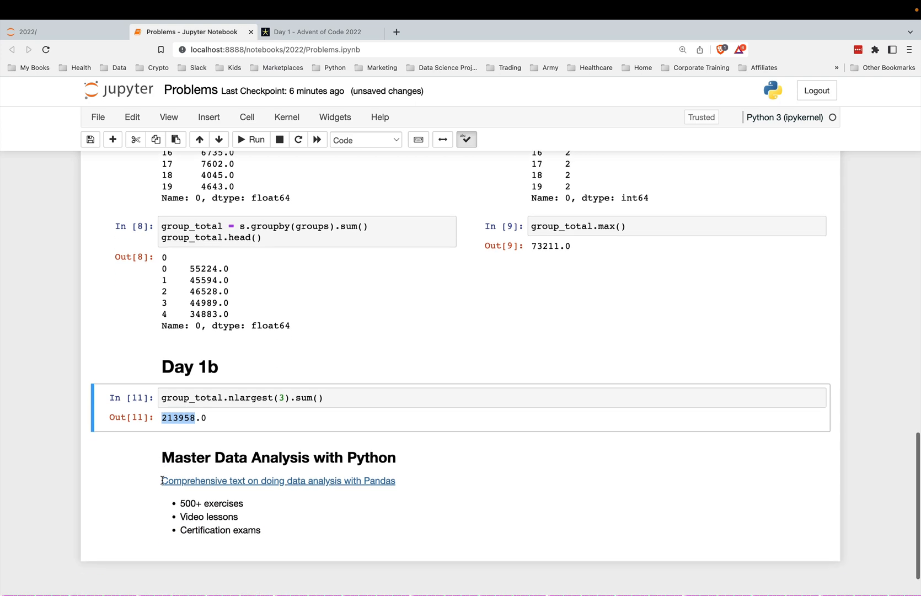
scroll(down, 3)
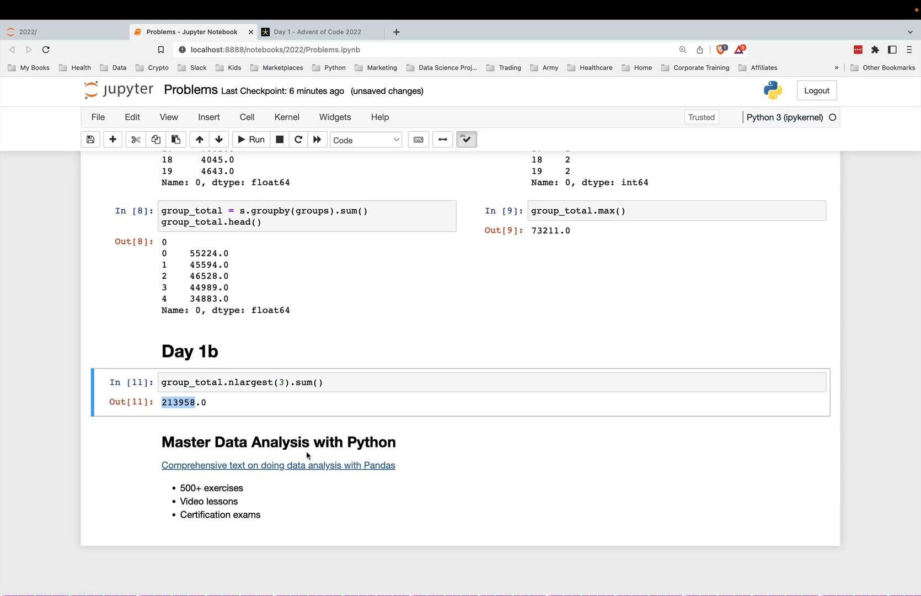
mouse_move(221, 485)
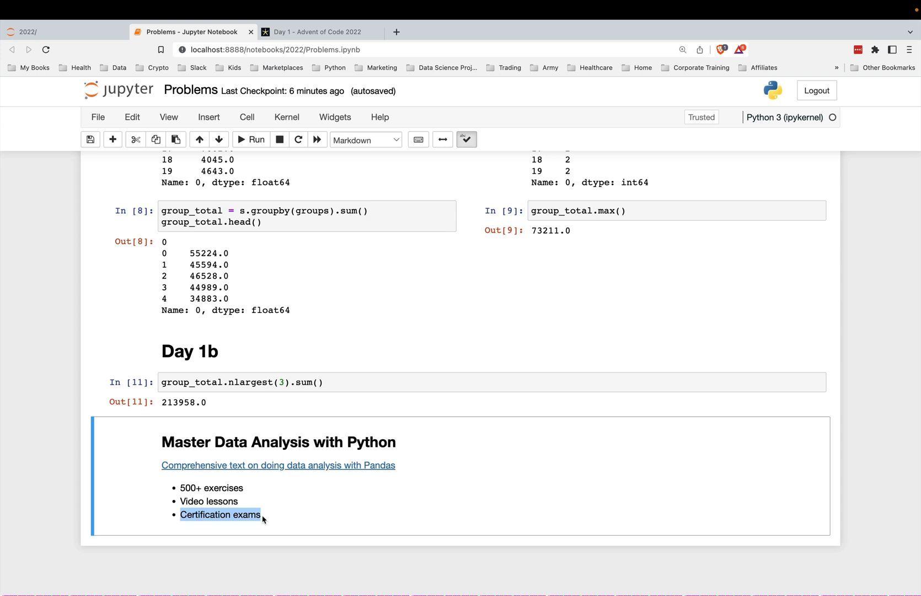
scroll(down, 3)
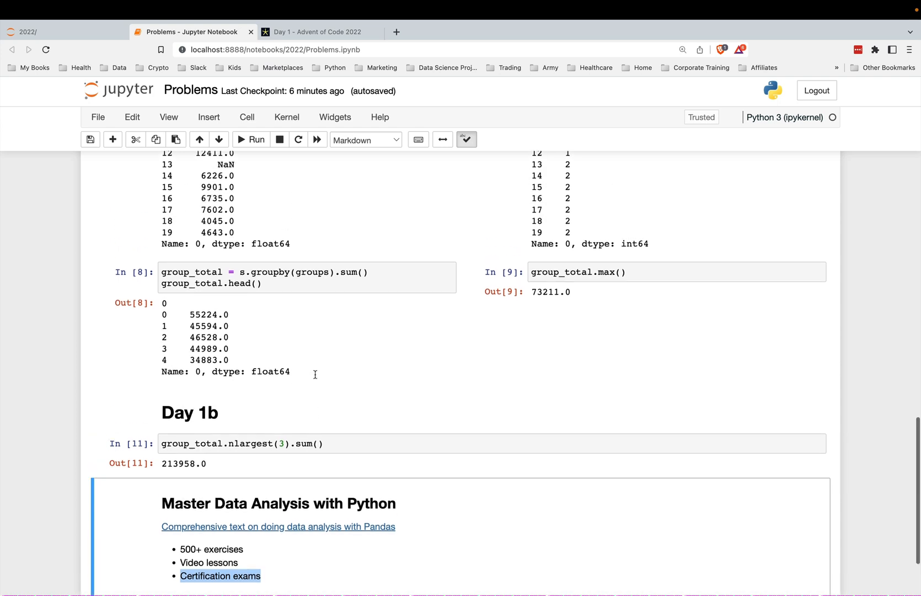